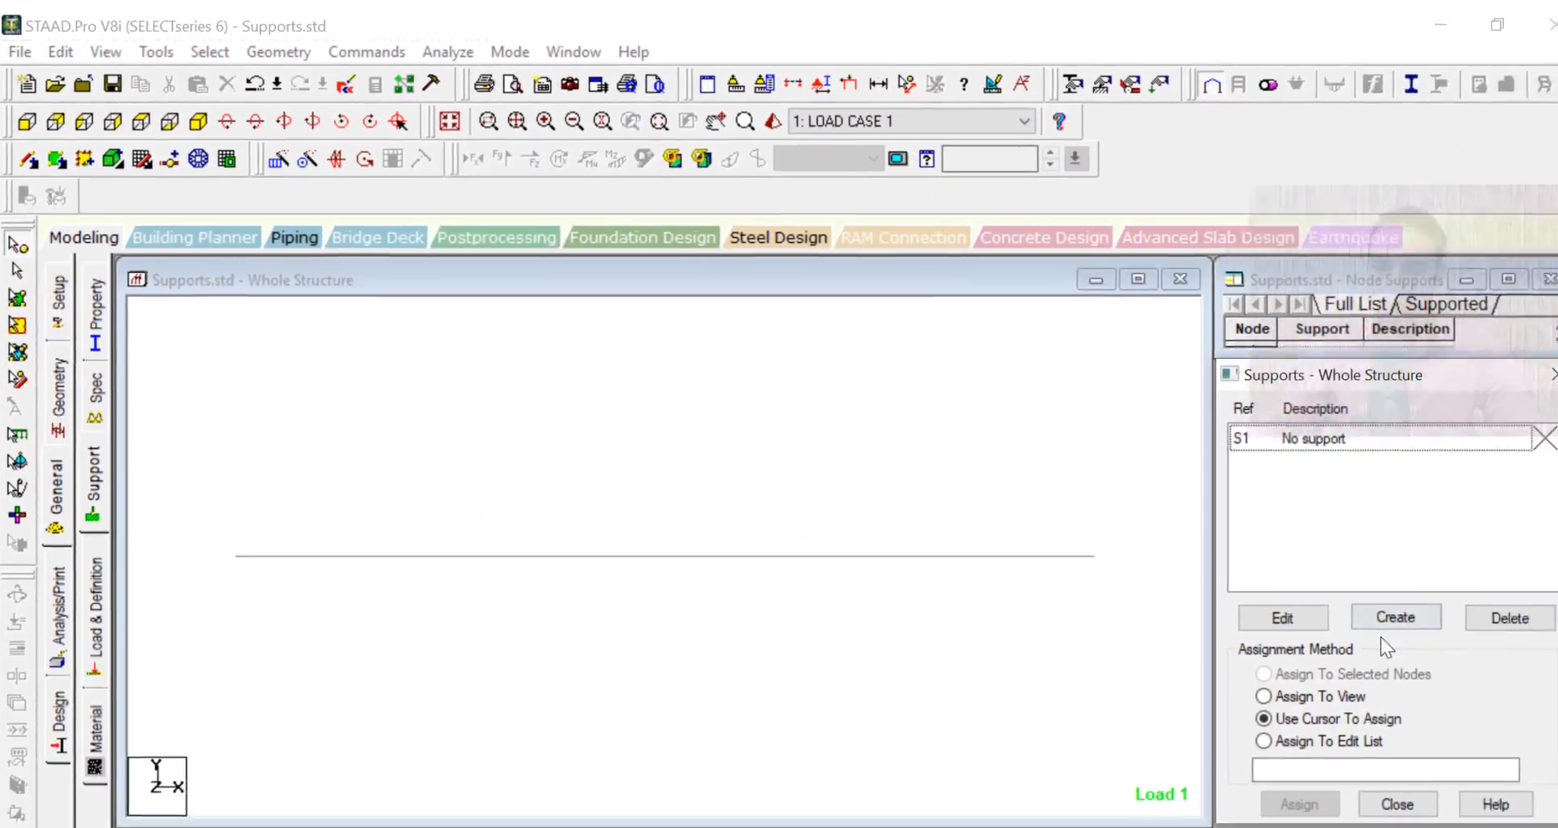
Open Create Support and view the Enforced, then Multilinear Spring tabs.
left_click(1394, 616)
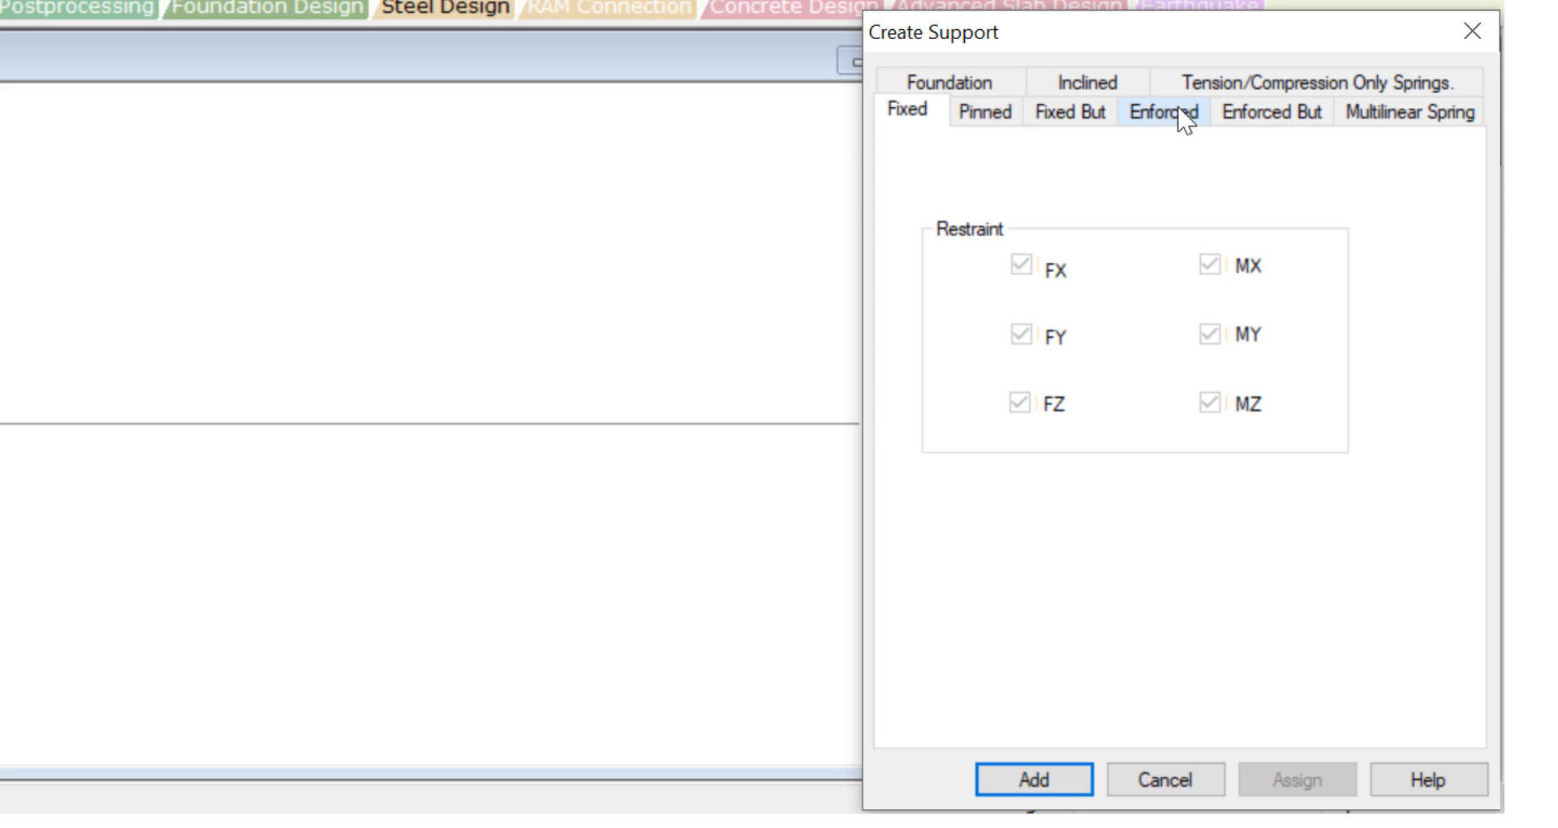
left_click(1161, 112)
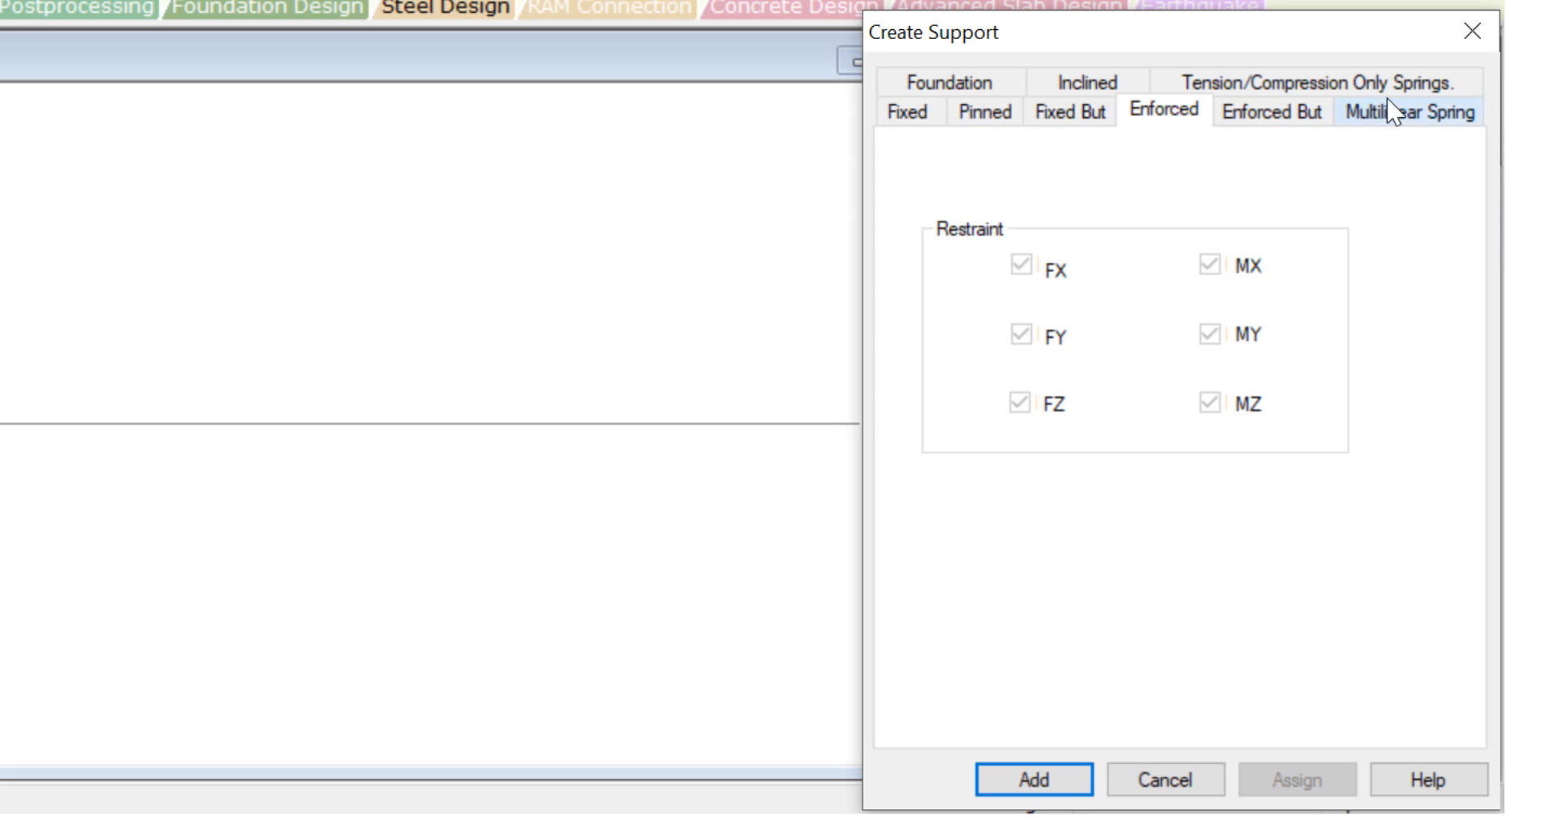
left_click(1410, 110)
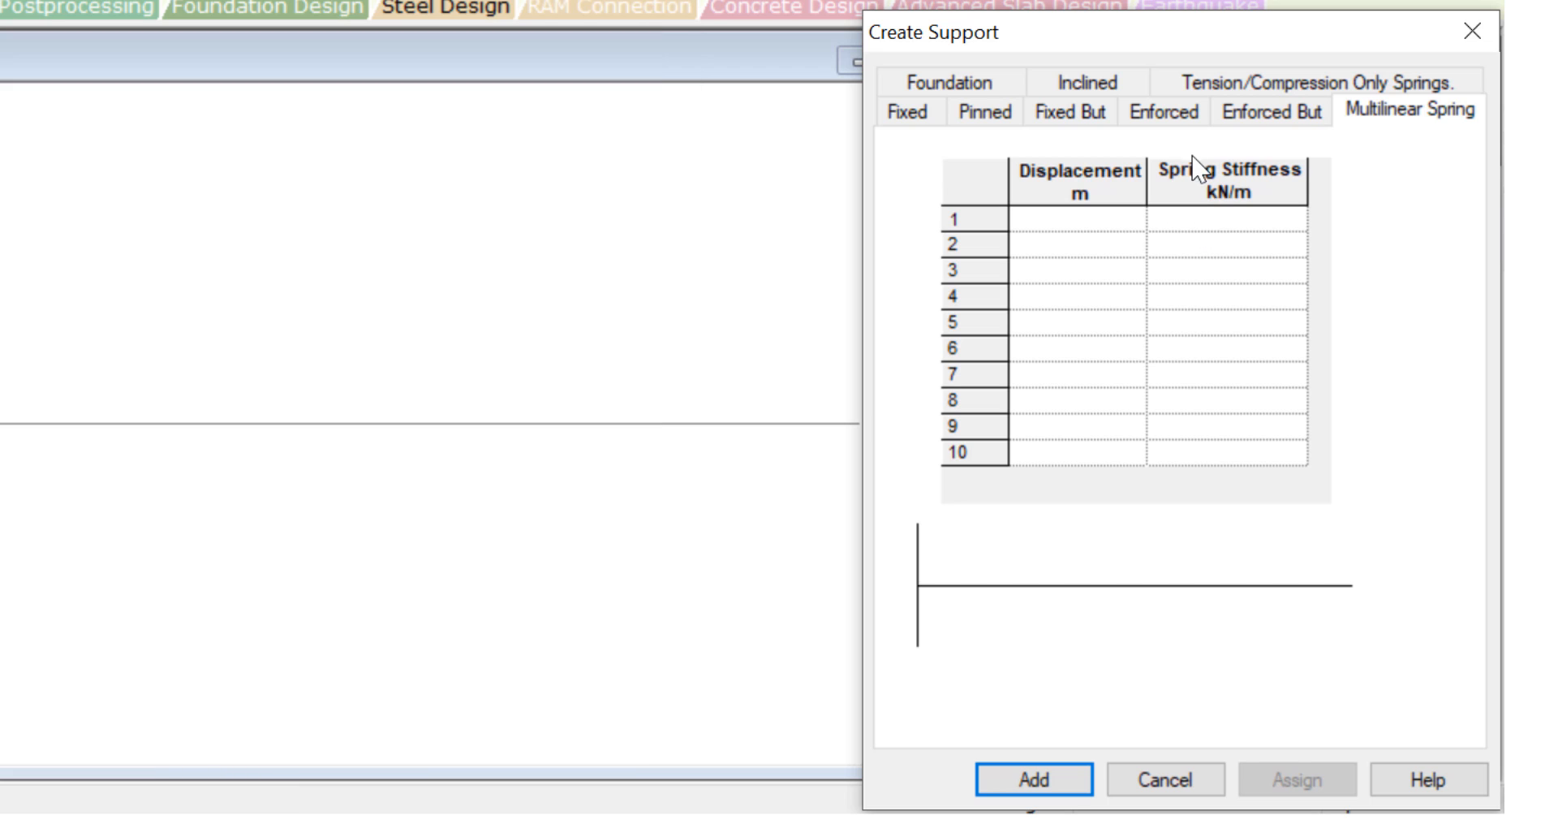
Switch to the Foundation tab and select the Footing foundation type.
left_click(948, 83)
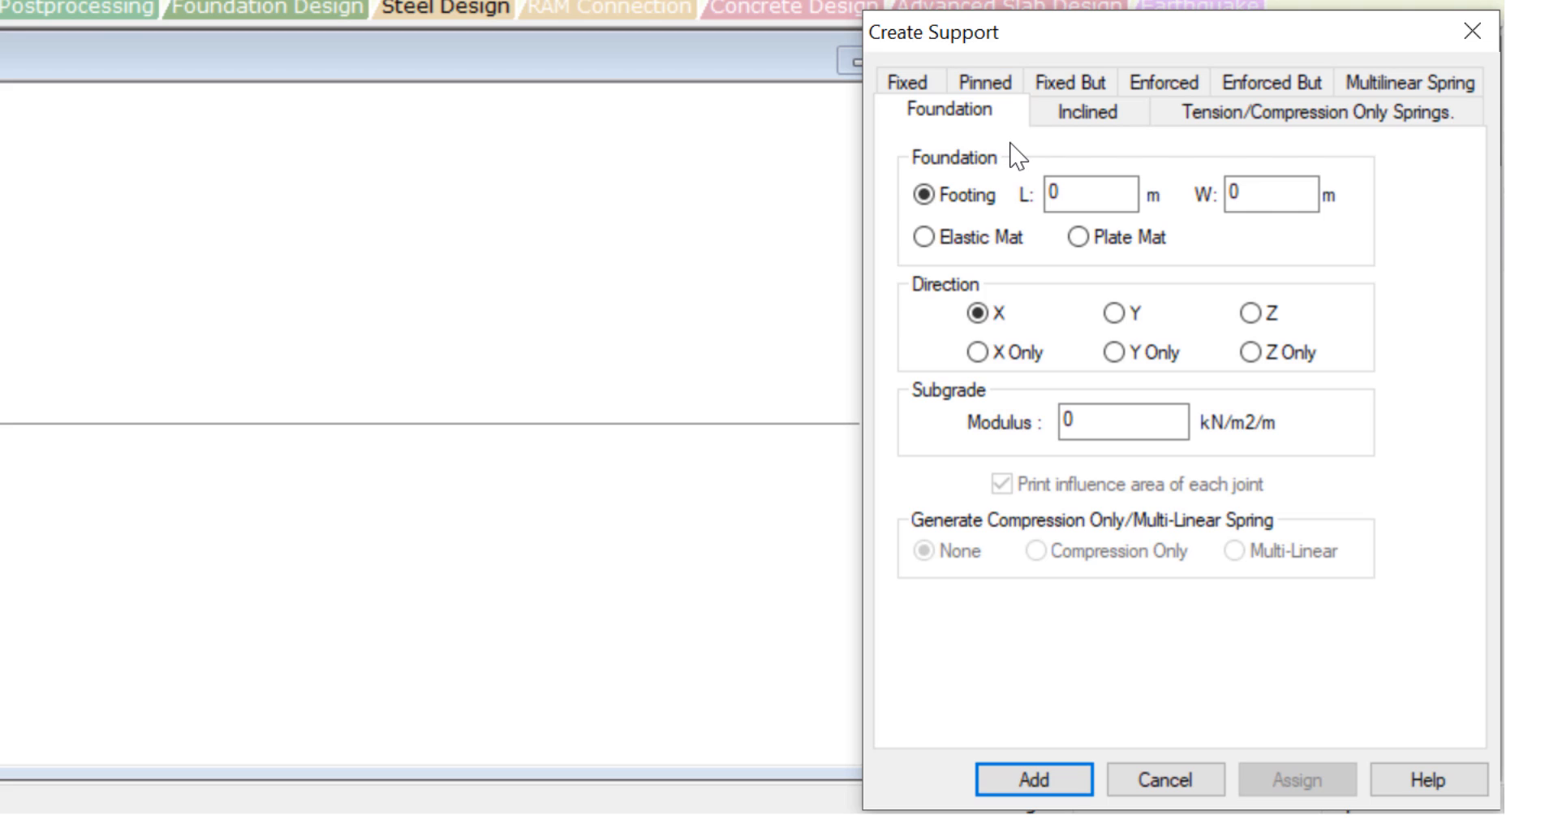
left_click(922, 195)
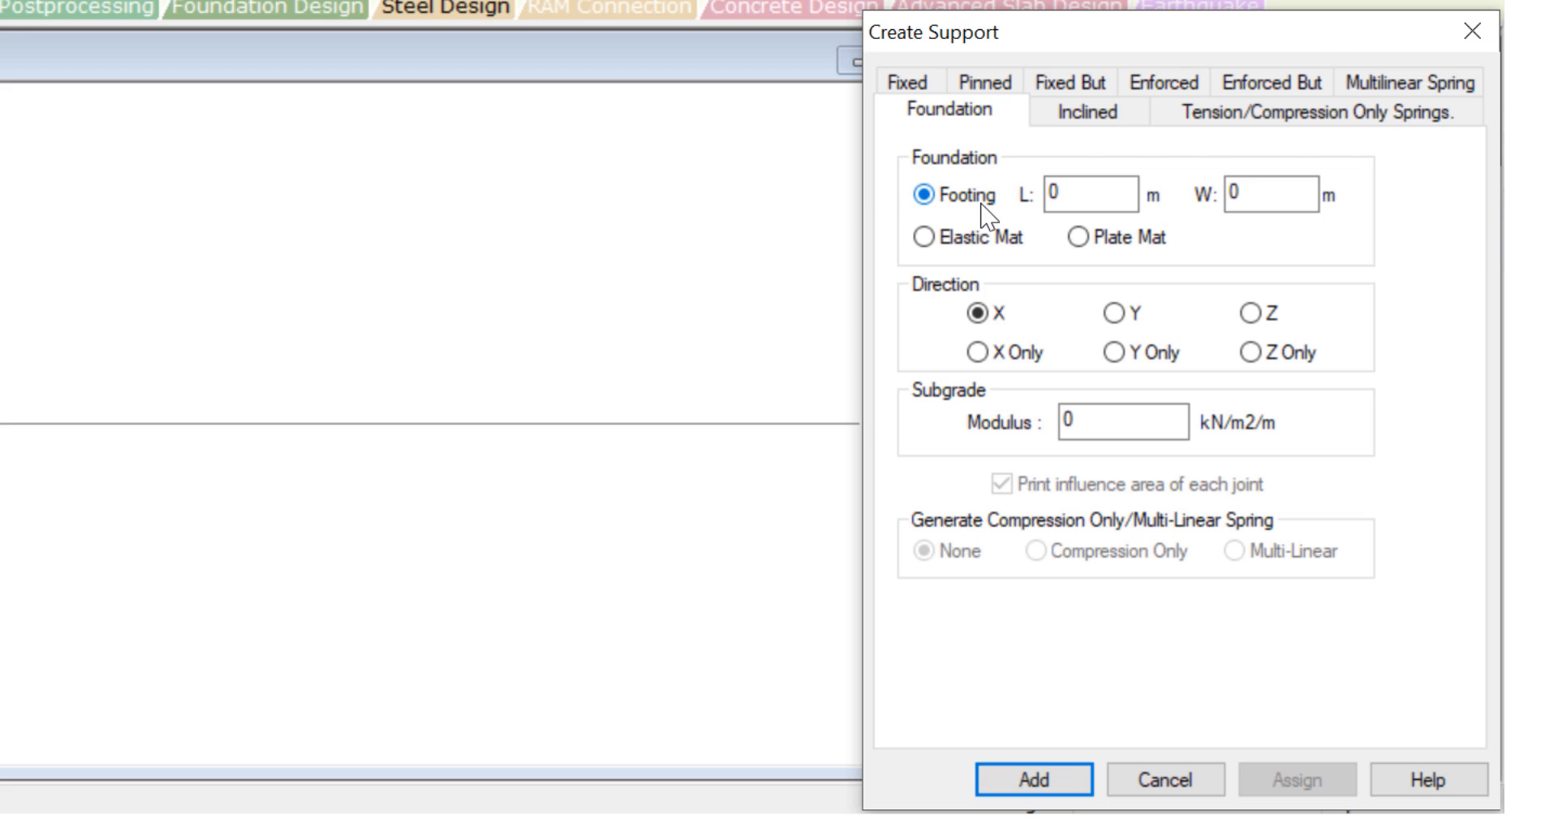
mouse_move(1003, 177)
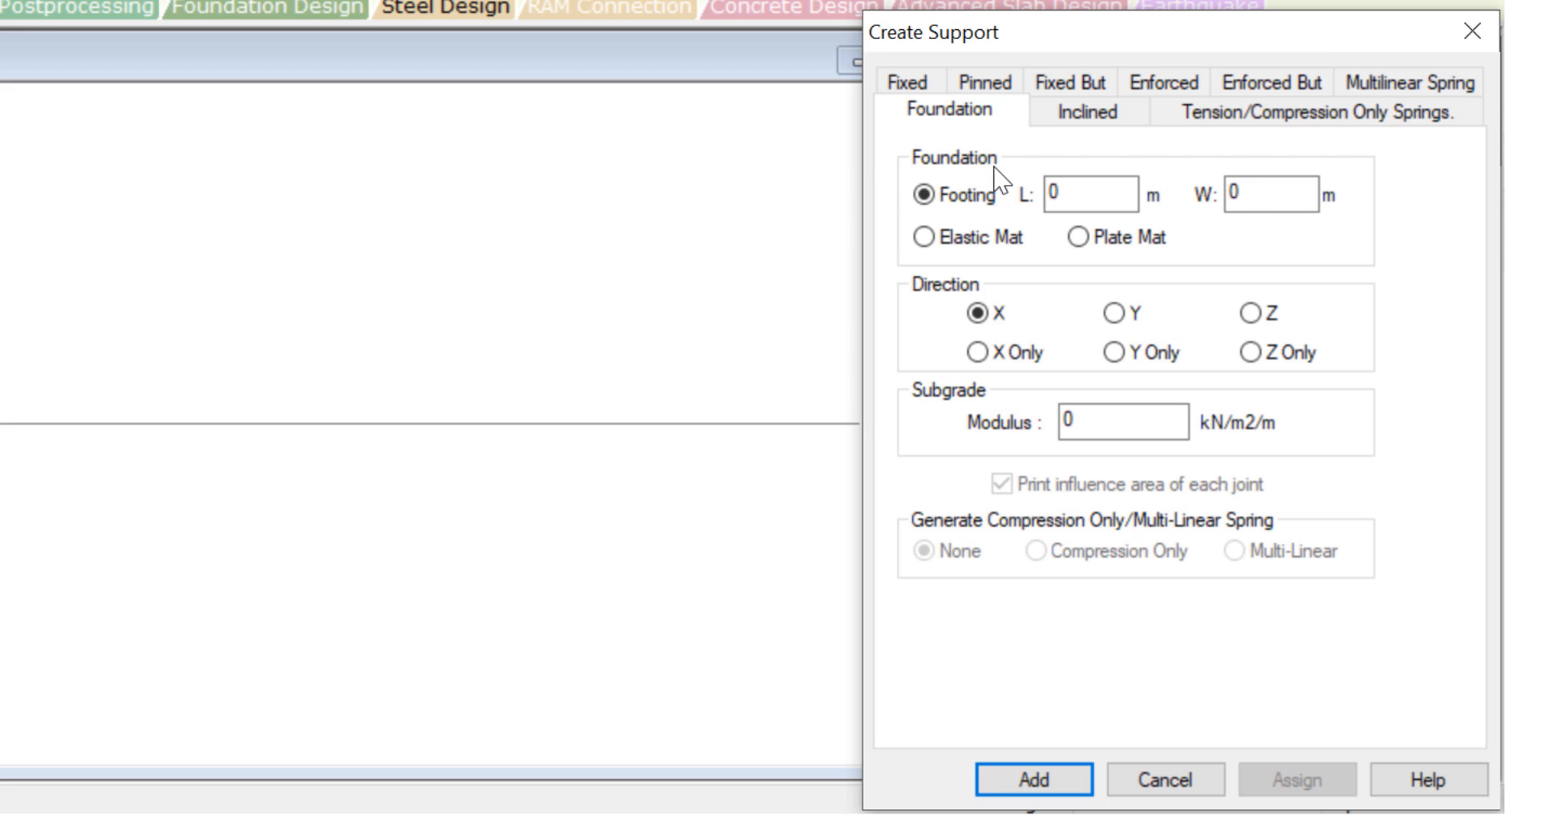
mouse_move(1088, 167)
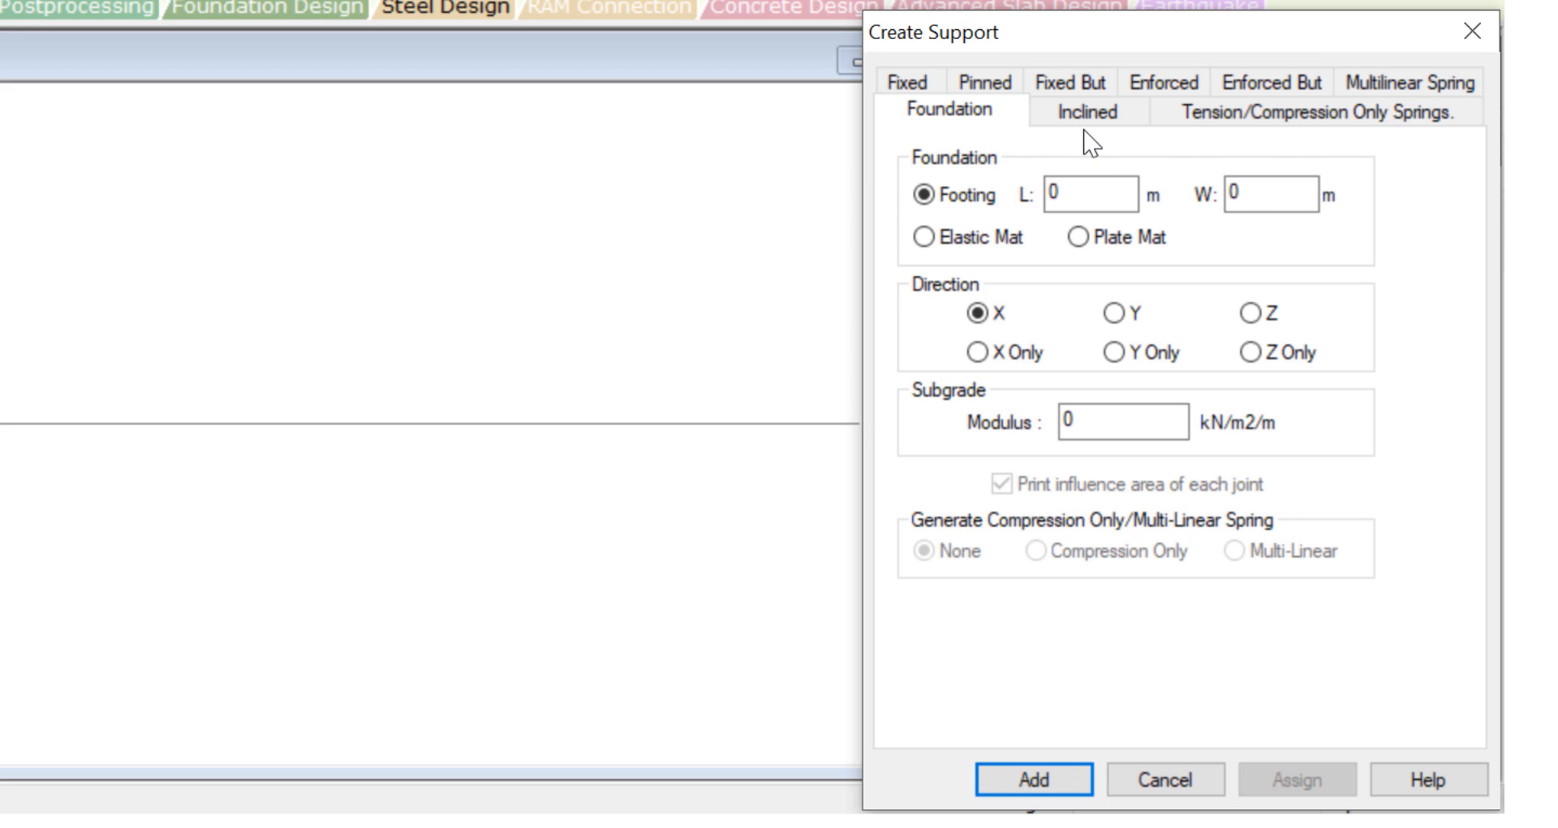
Show the Inclined tab with reference point, Fixed But type and spring constants.
left_click(1084, 110)
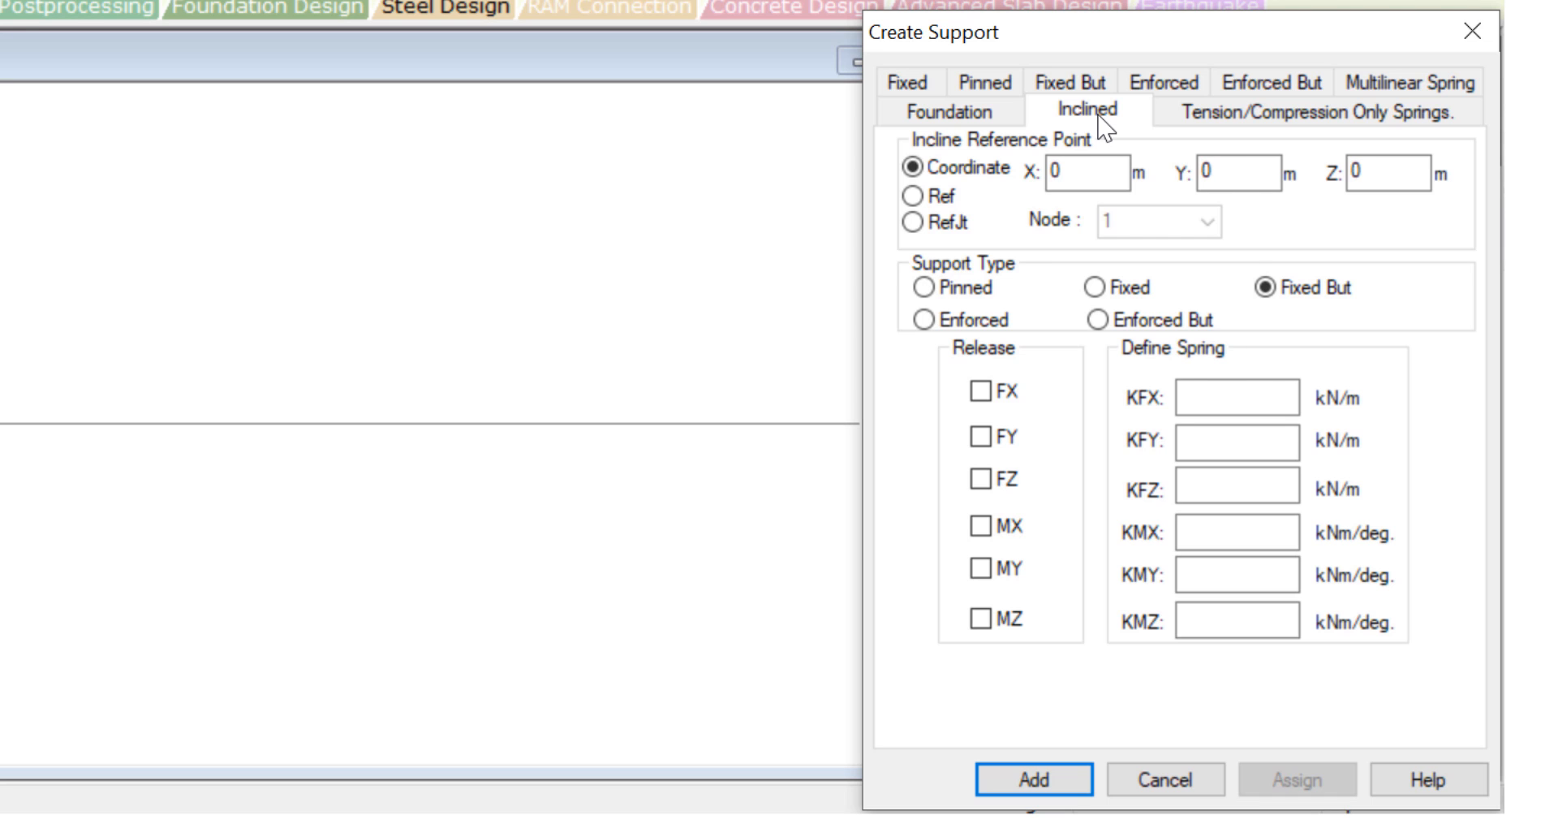
left_click(1163, 779)
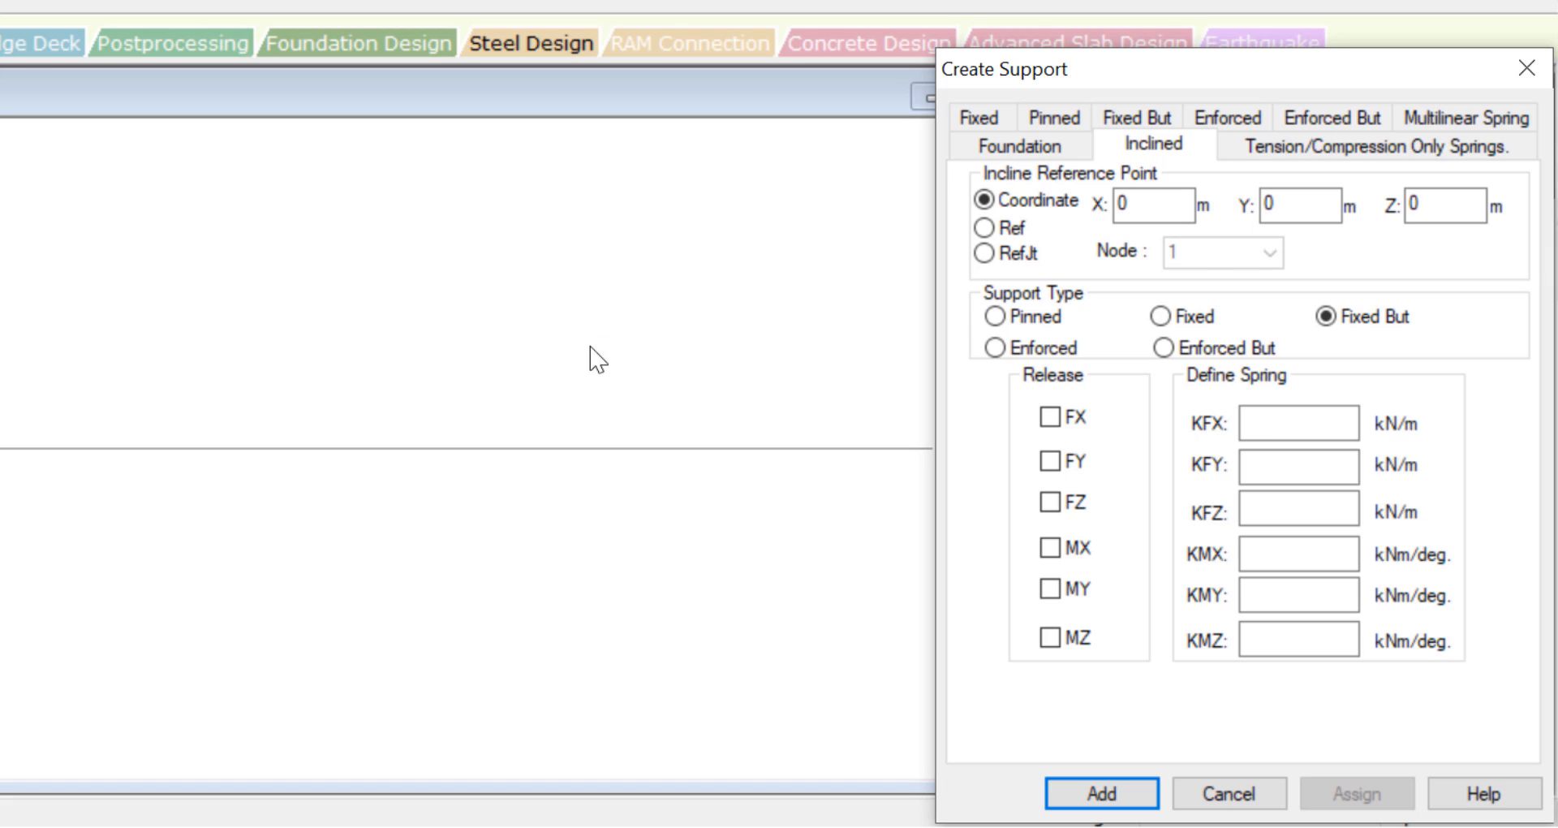
left_click(1152, 203)
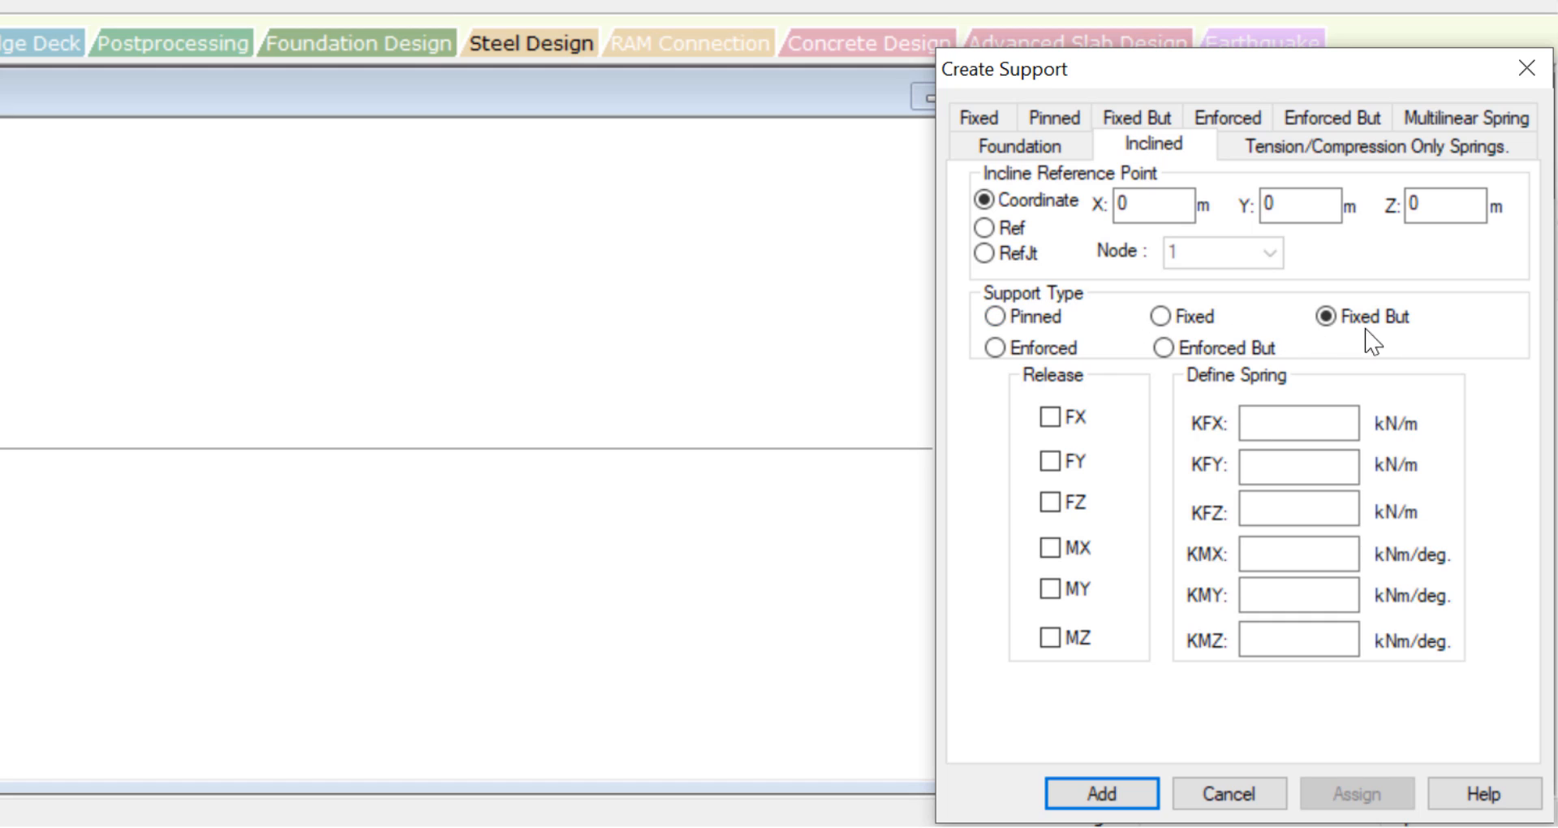
mouse_move(998, 342)
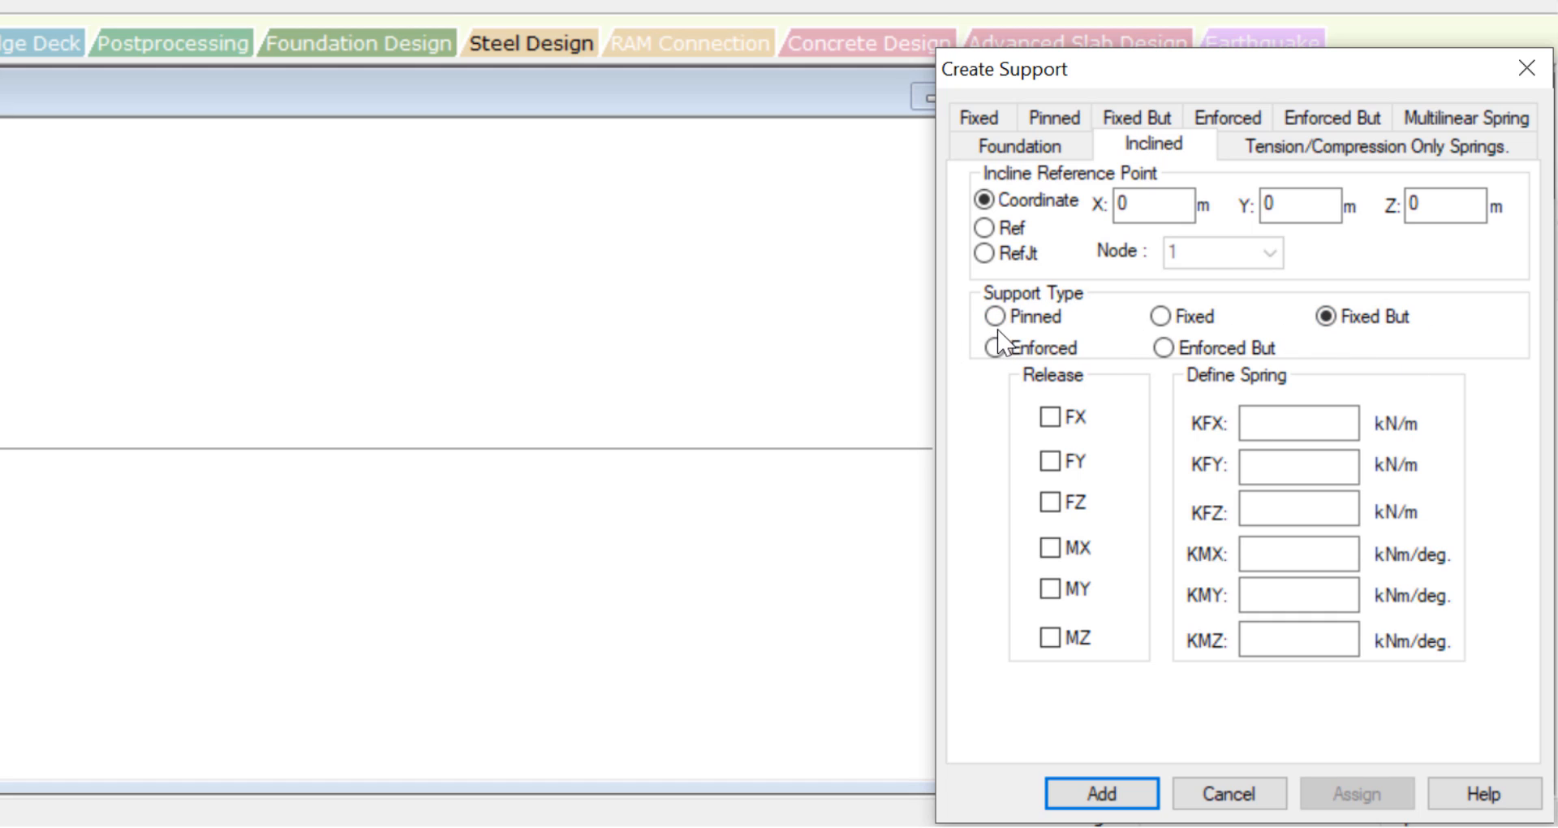
Cycle through Fixed, Enforced, Pinned and Fixed But, settling on Enforced But.
left_click(1160, 316)
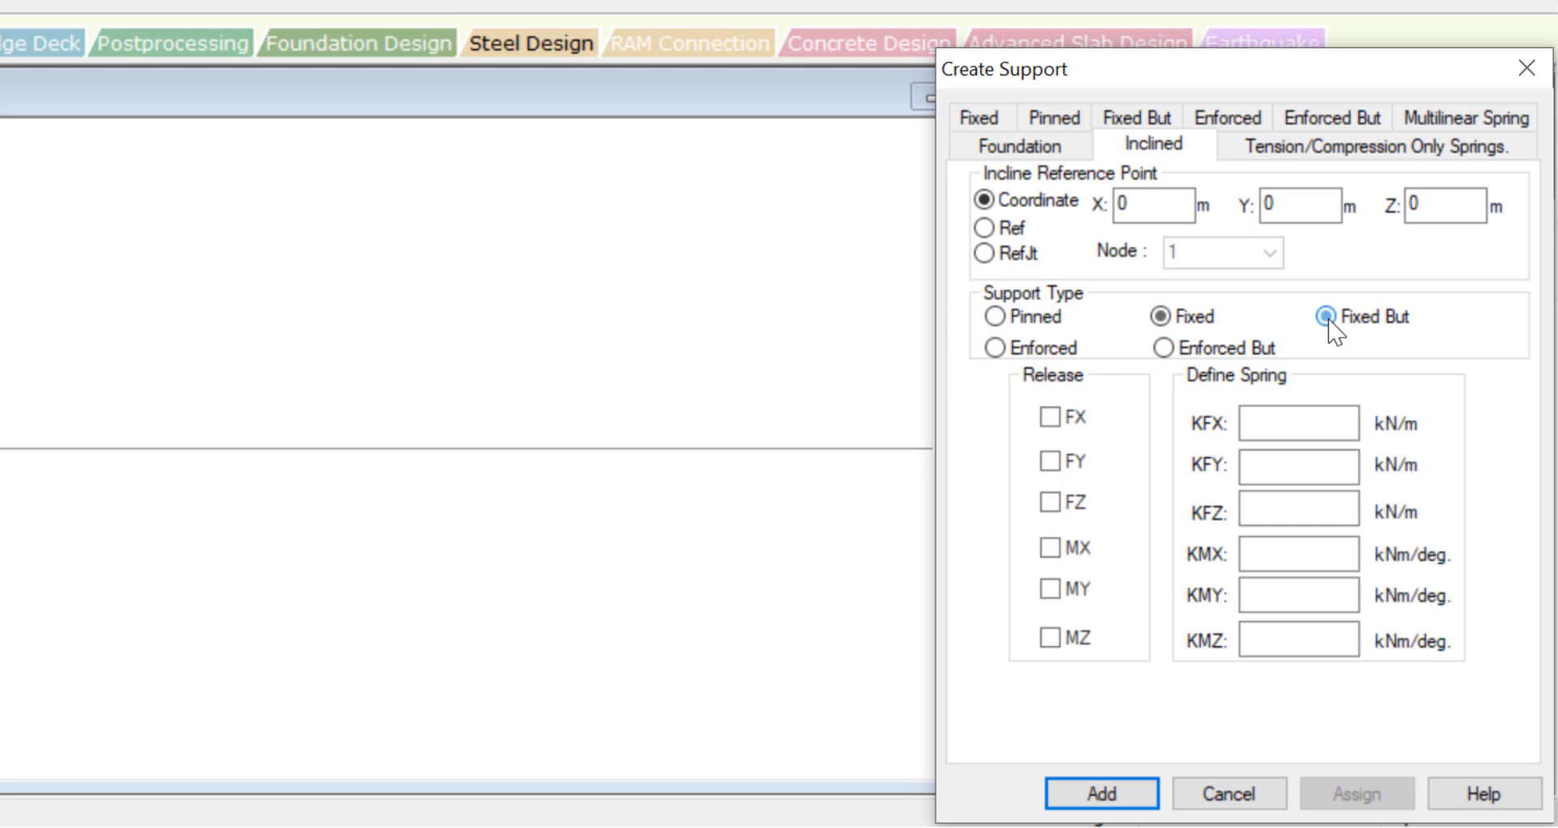
left_click(1163, 348)
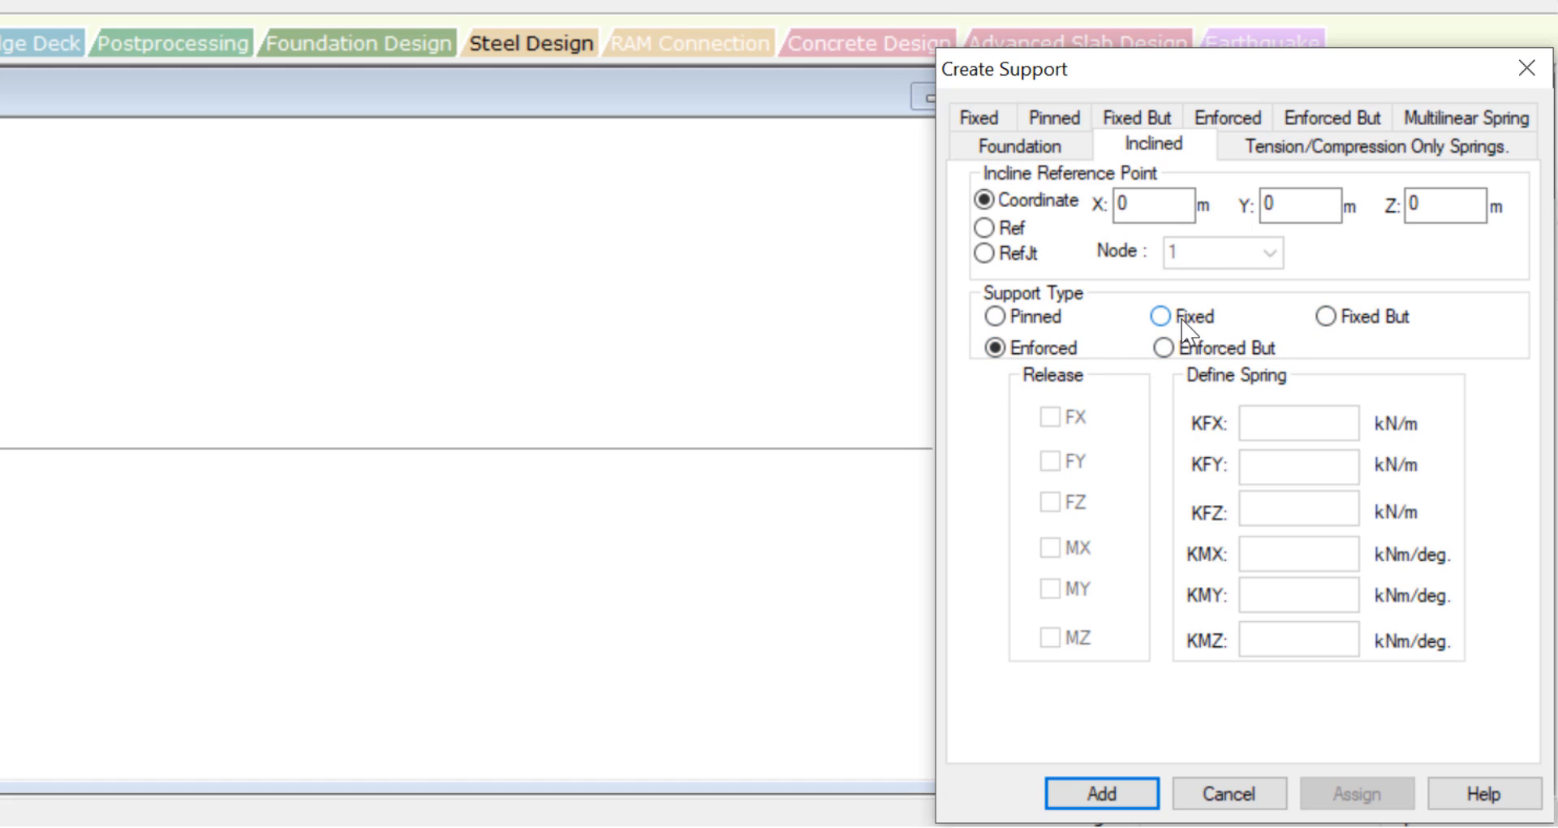
left_click(1160, 316)
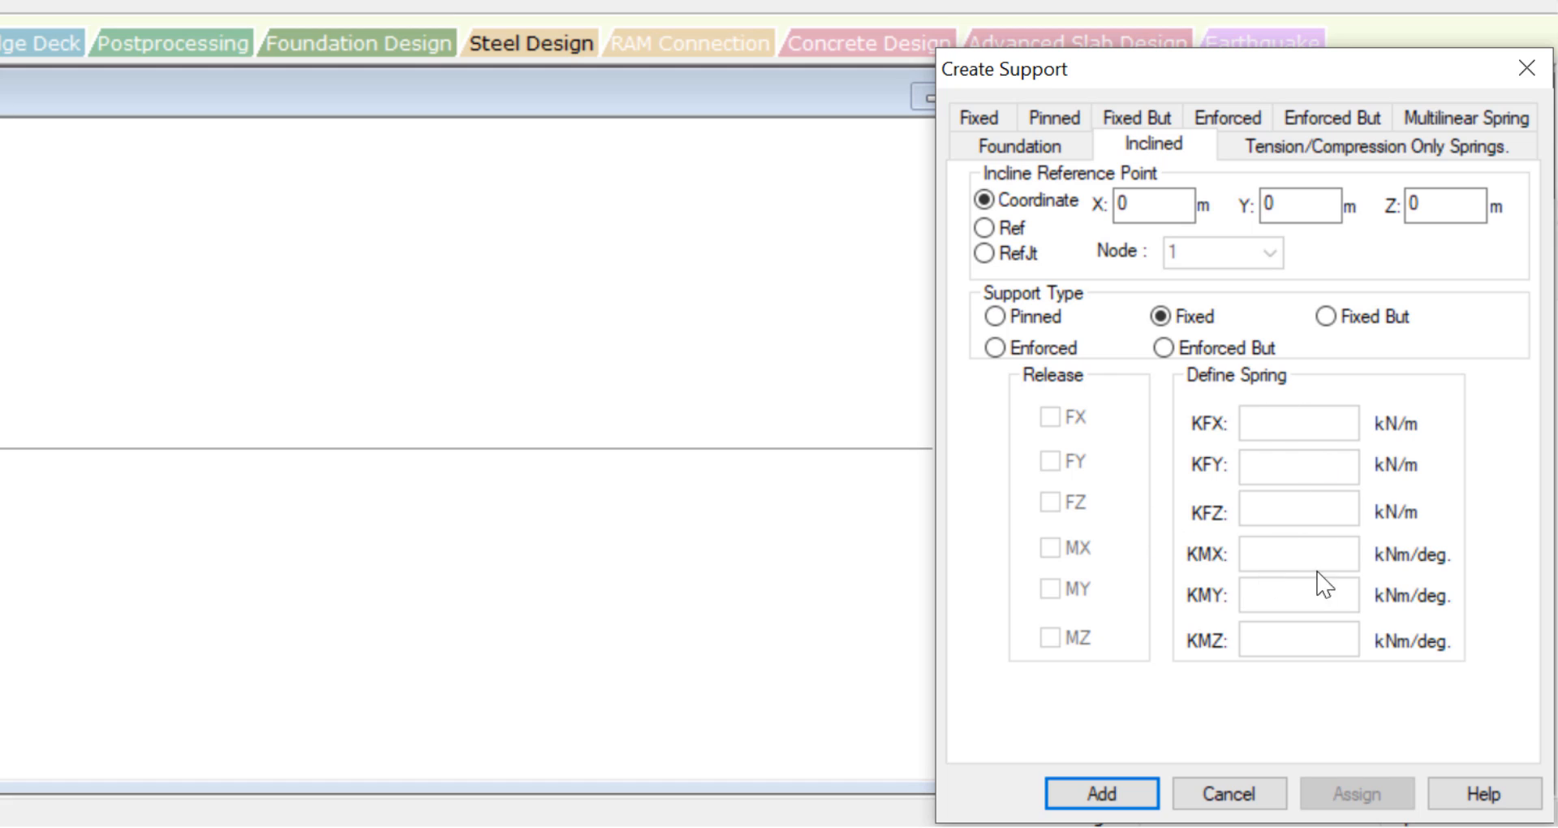
left_click(993, 315)
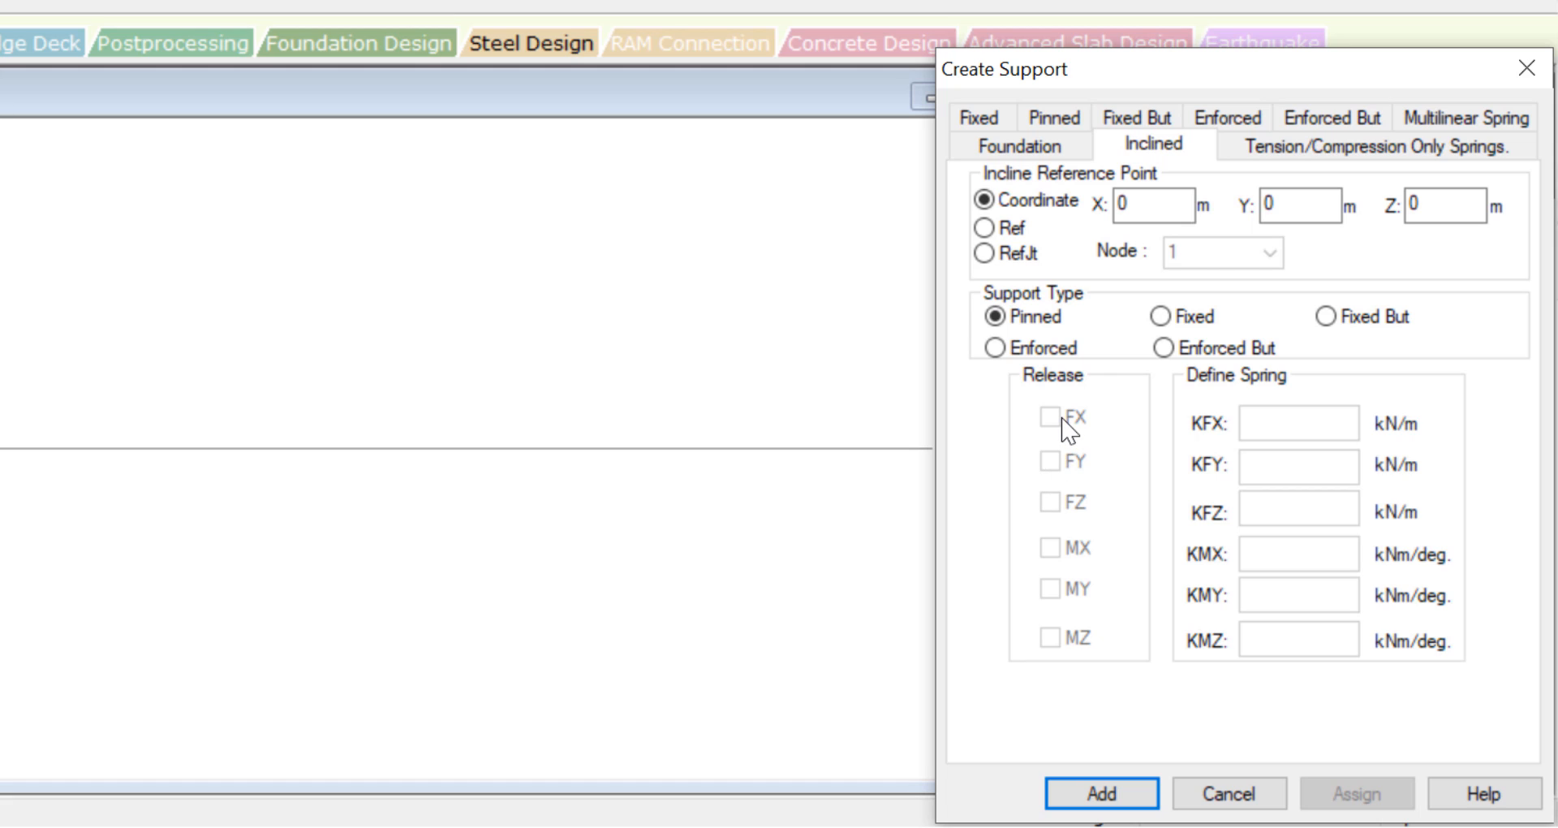
left_click(1323, 316)
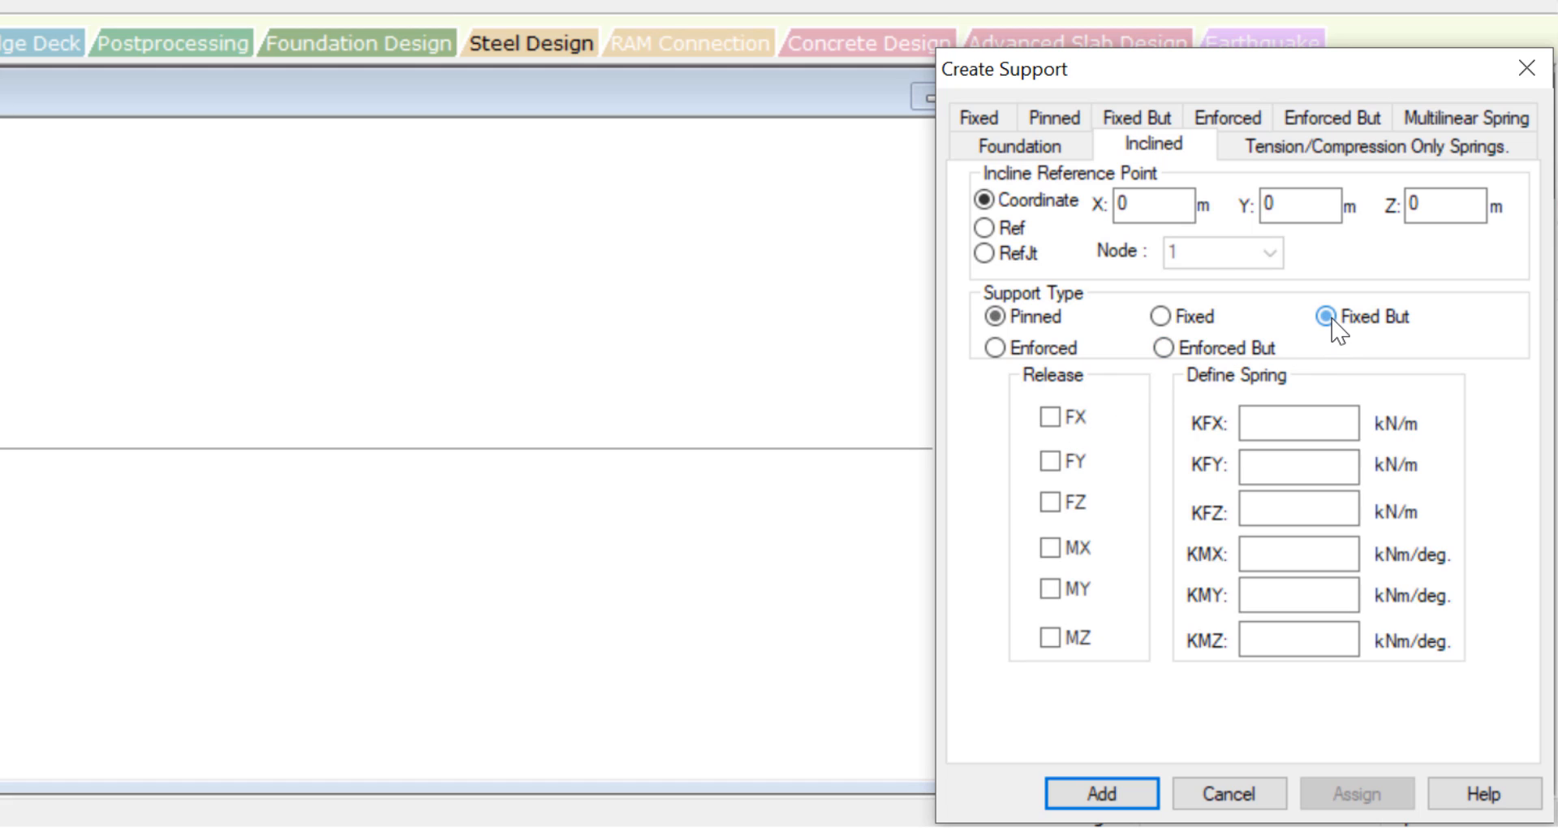
left_click(1324, 315)
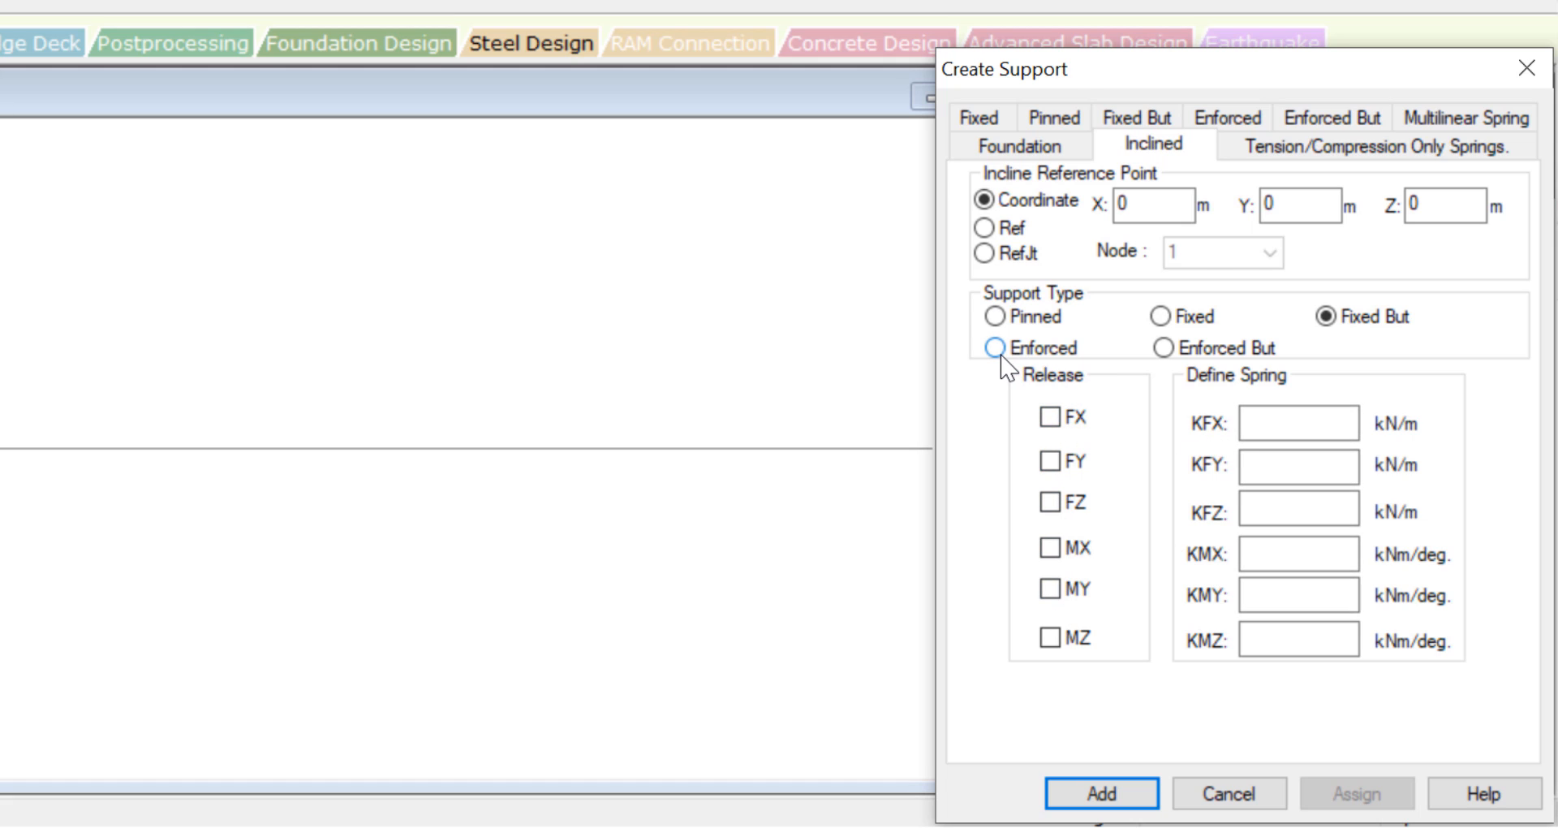
left_click(994, 347)
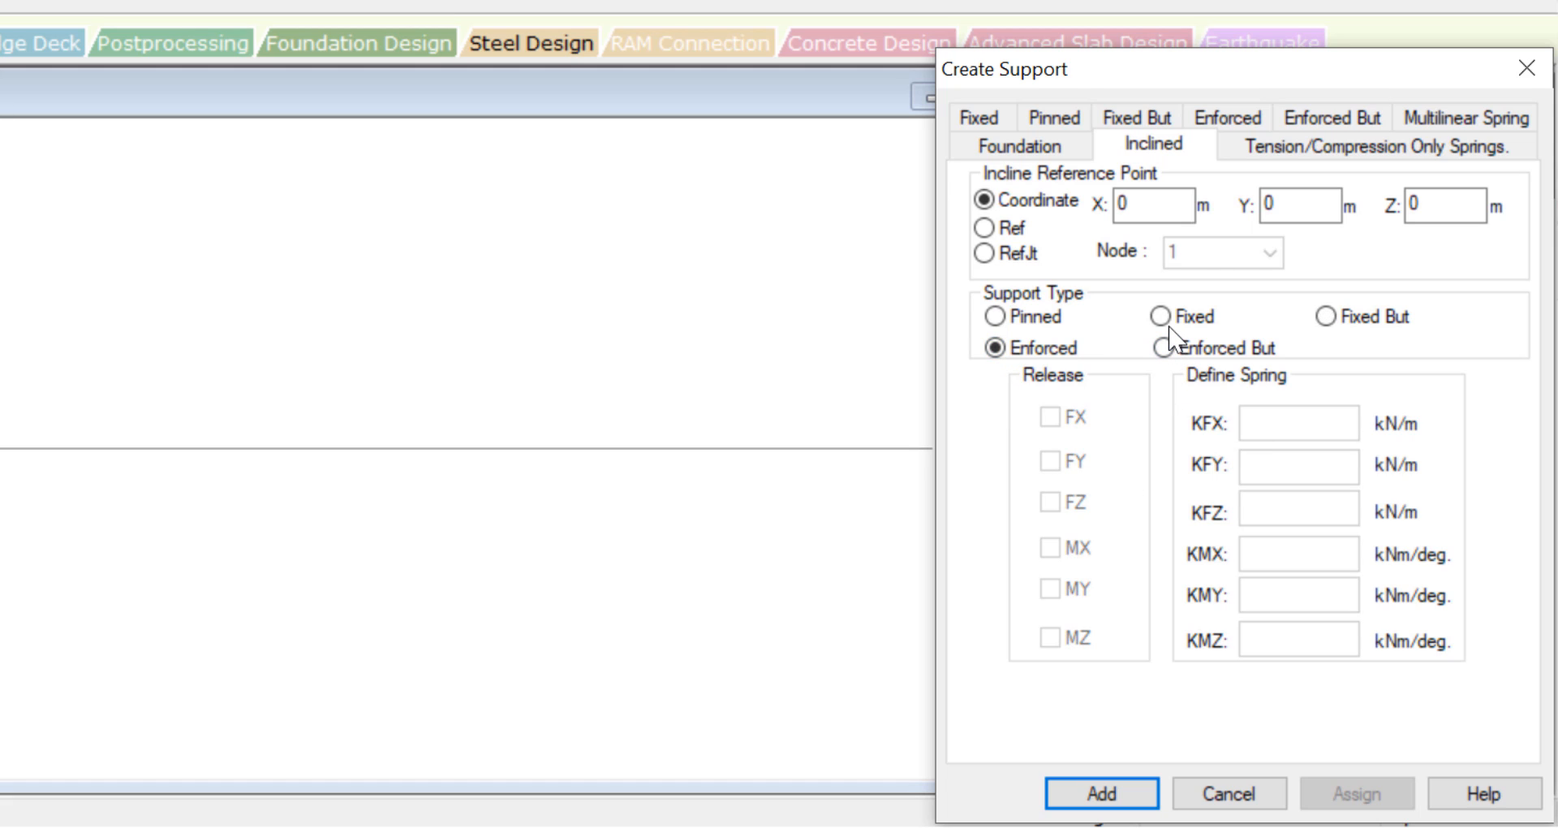
left_click(1160, 348)
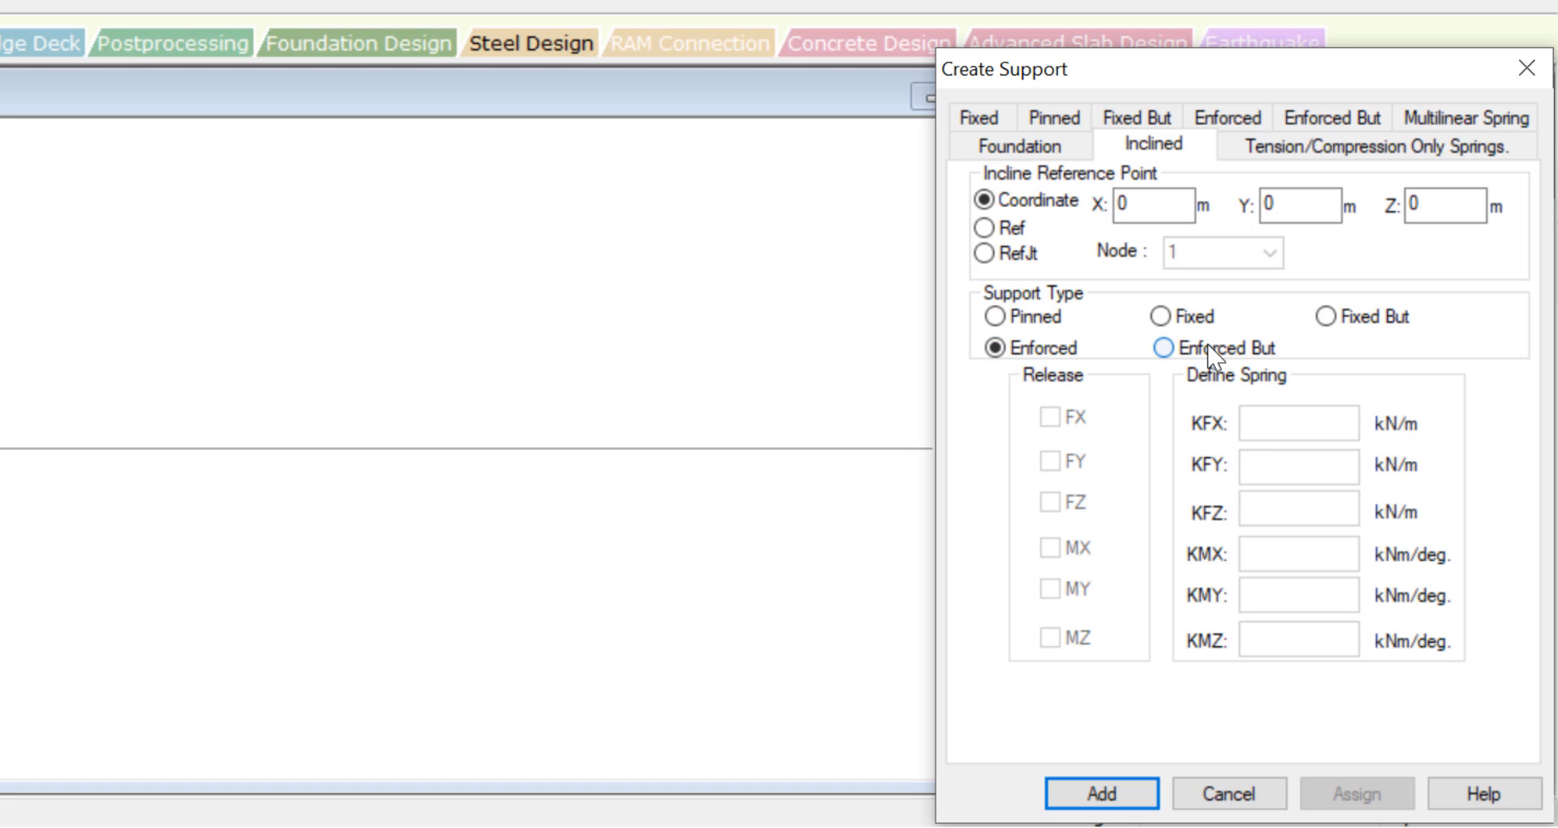
left_click(1160, 348)
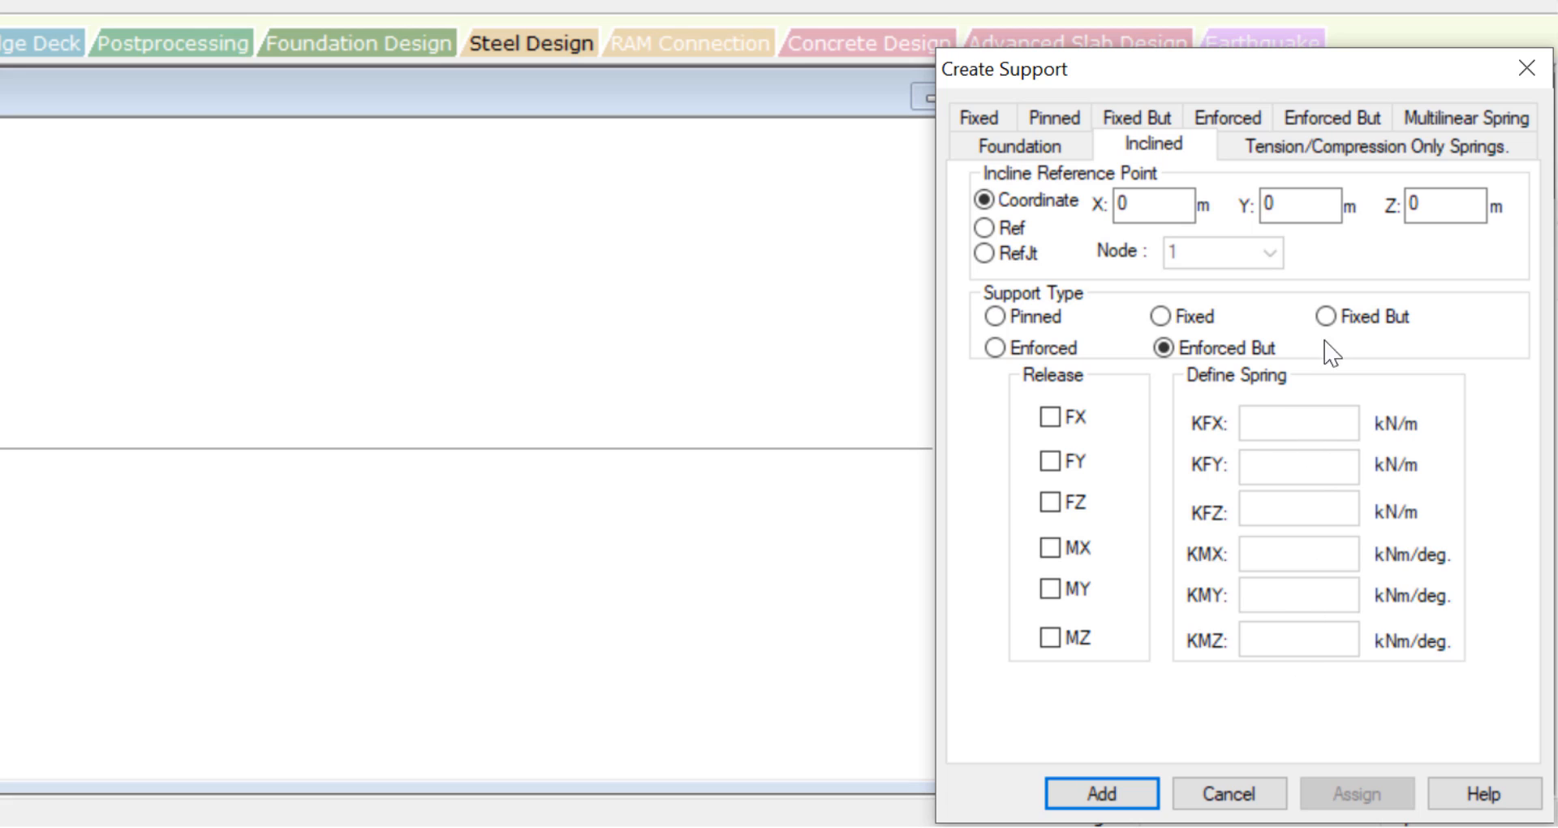
mouse_move(1049, 461)
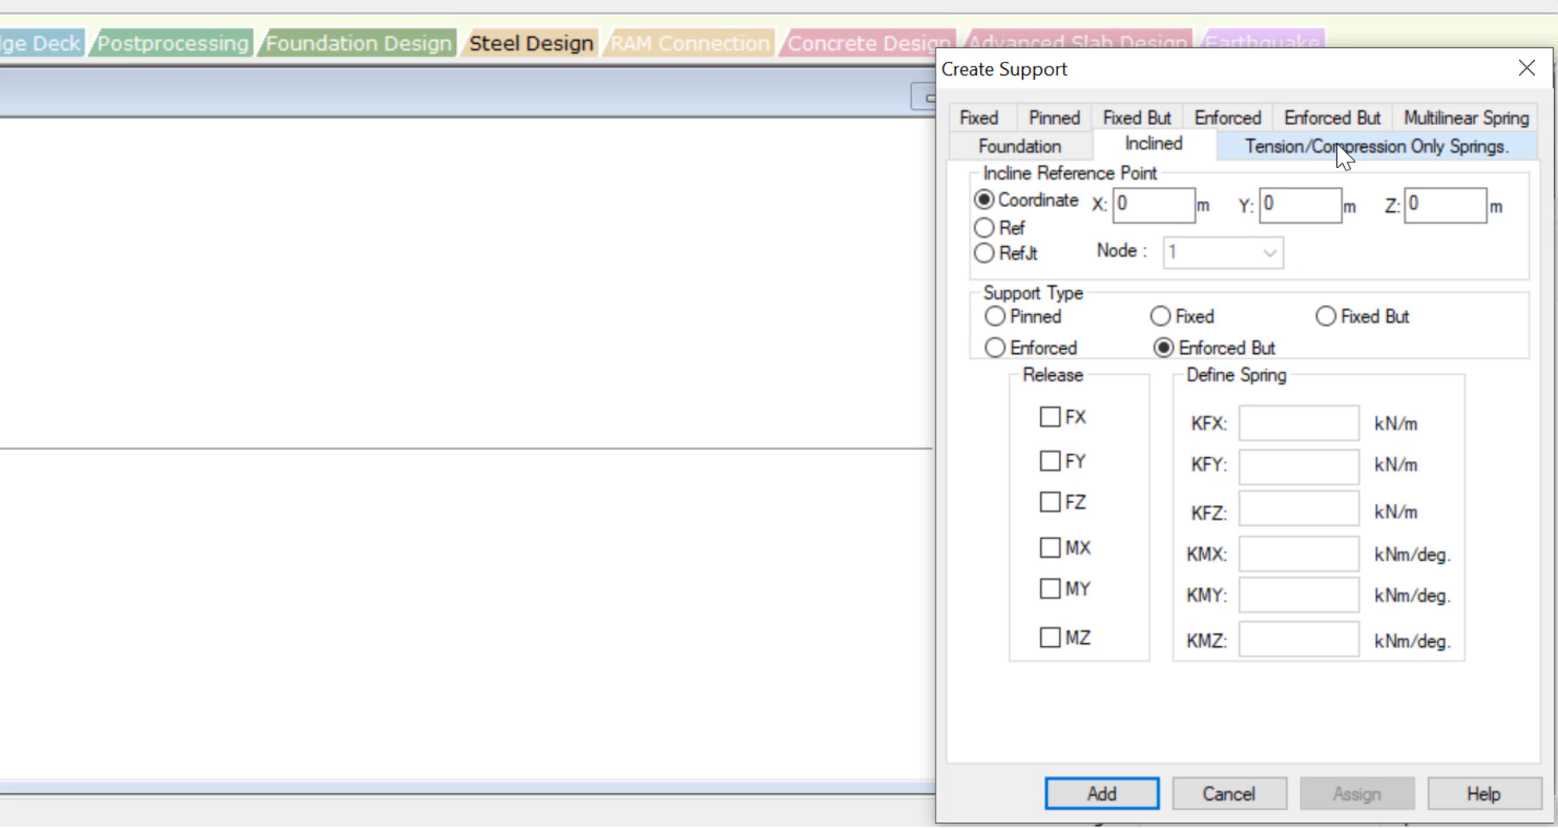
Show the Tension/Compression Only Springs tab with Compression Only selected.
left_click(1371, 146)
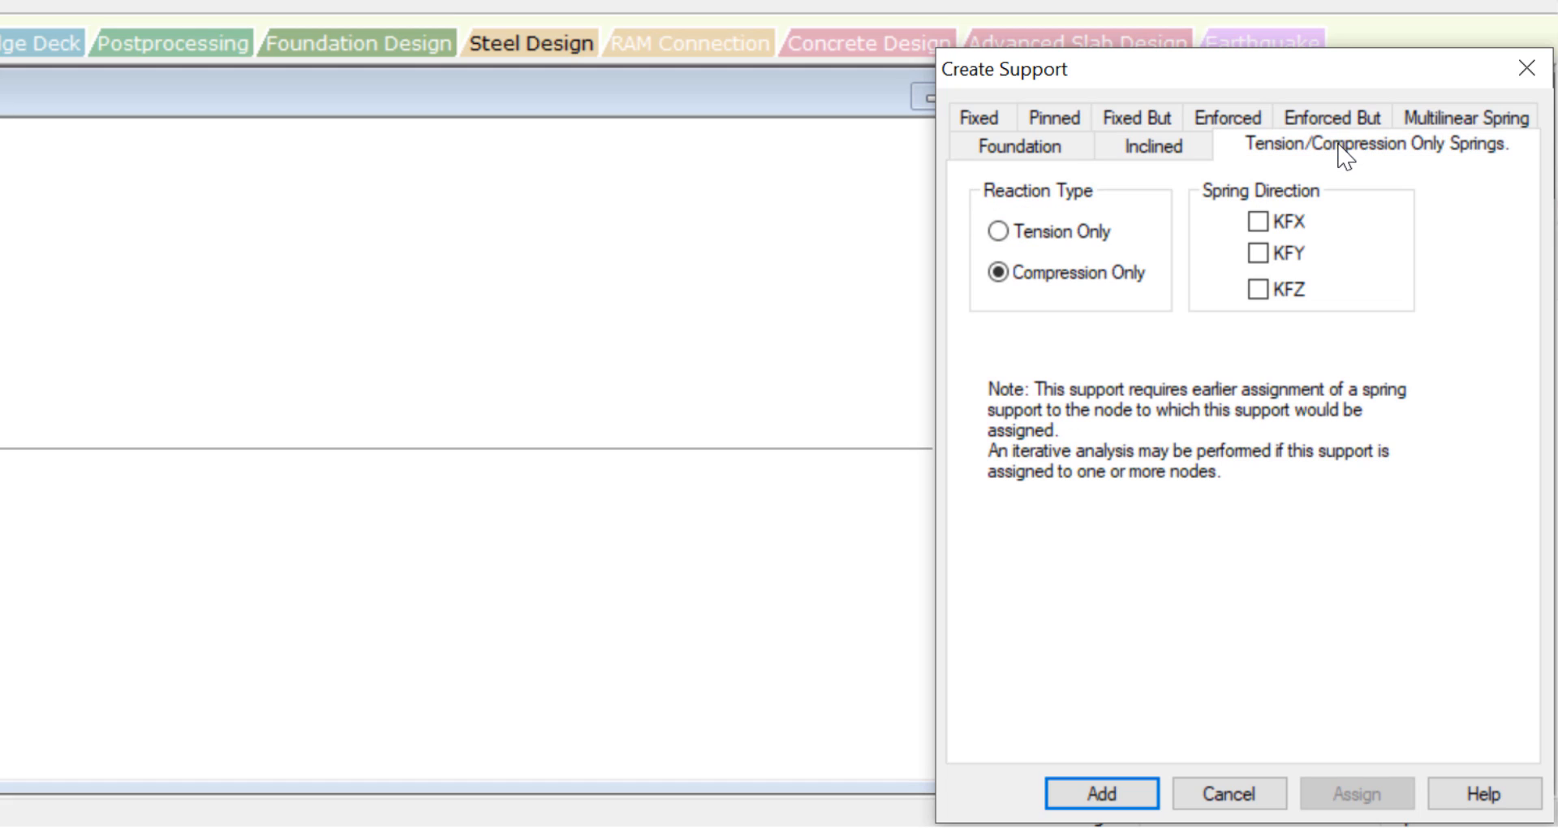
mouse_move(999, 231)
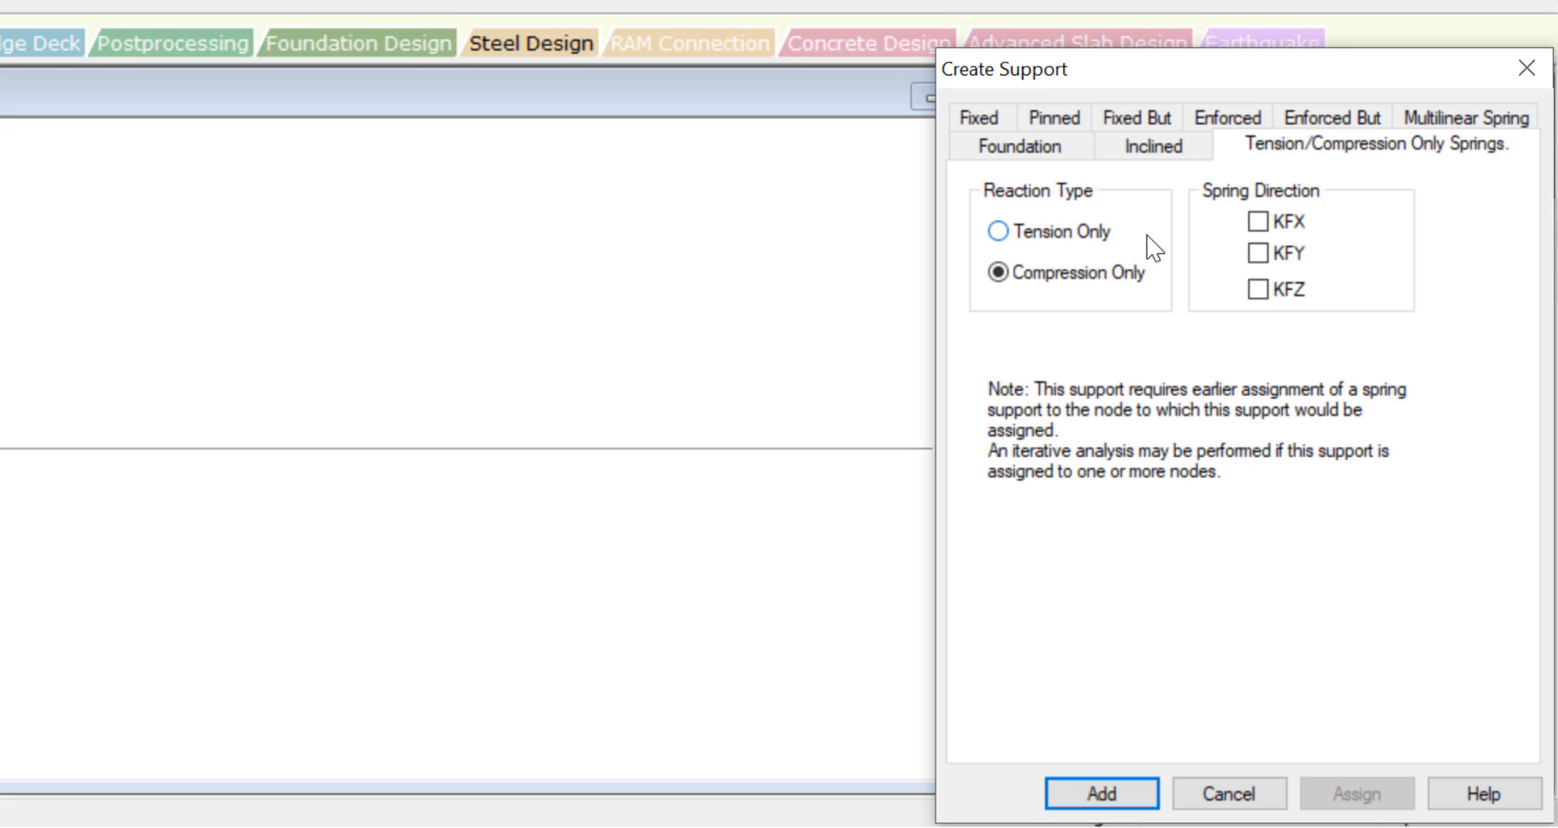